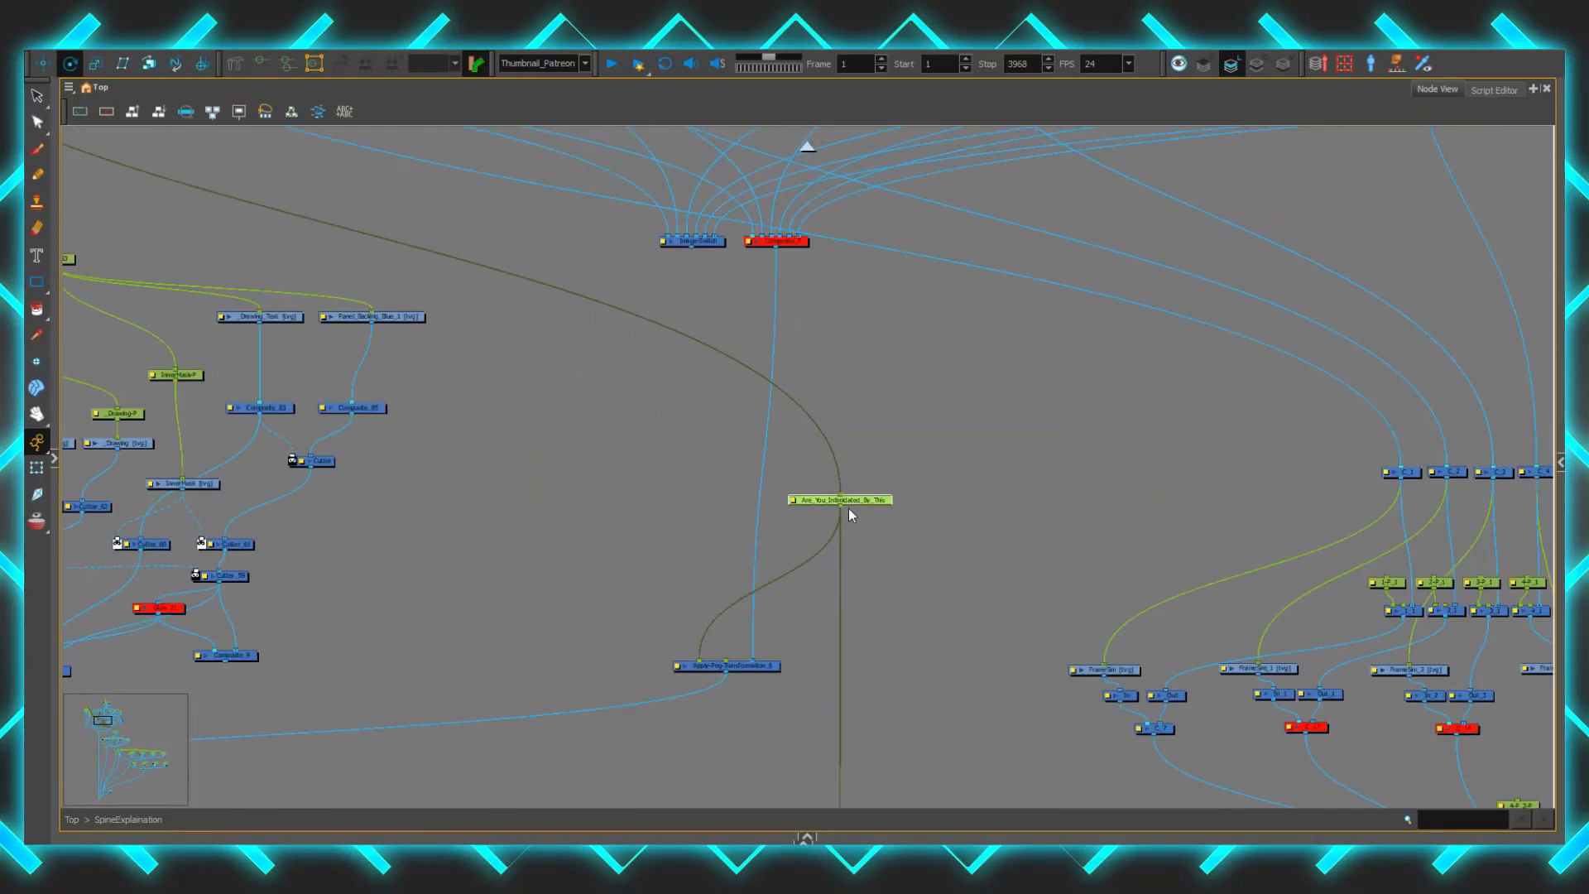
Scroll the Node View to reveal the seven drawings feeding the Composite, Write and Display
scroll("down", 3)
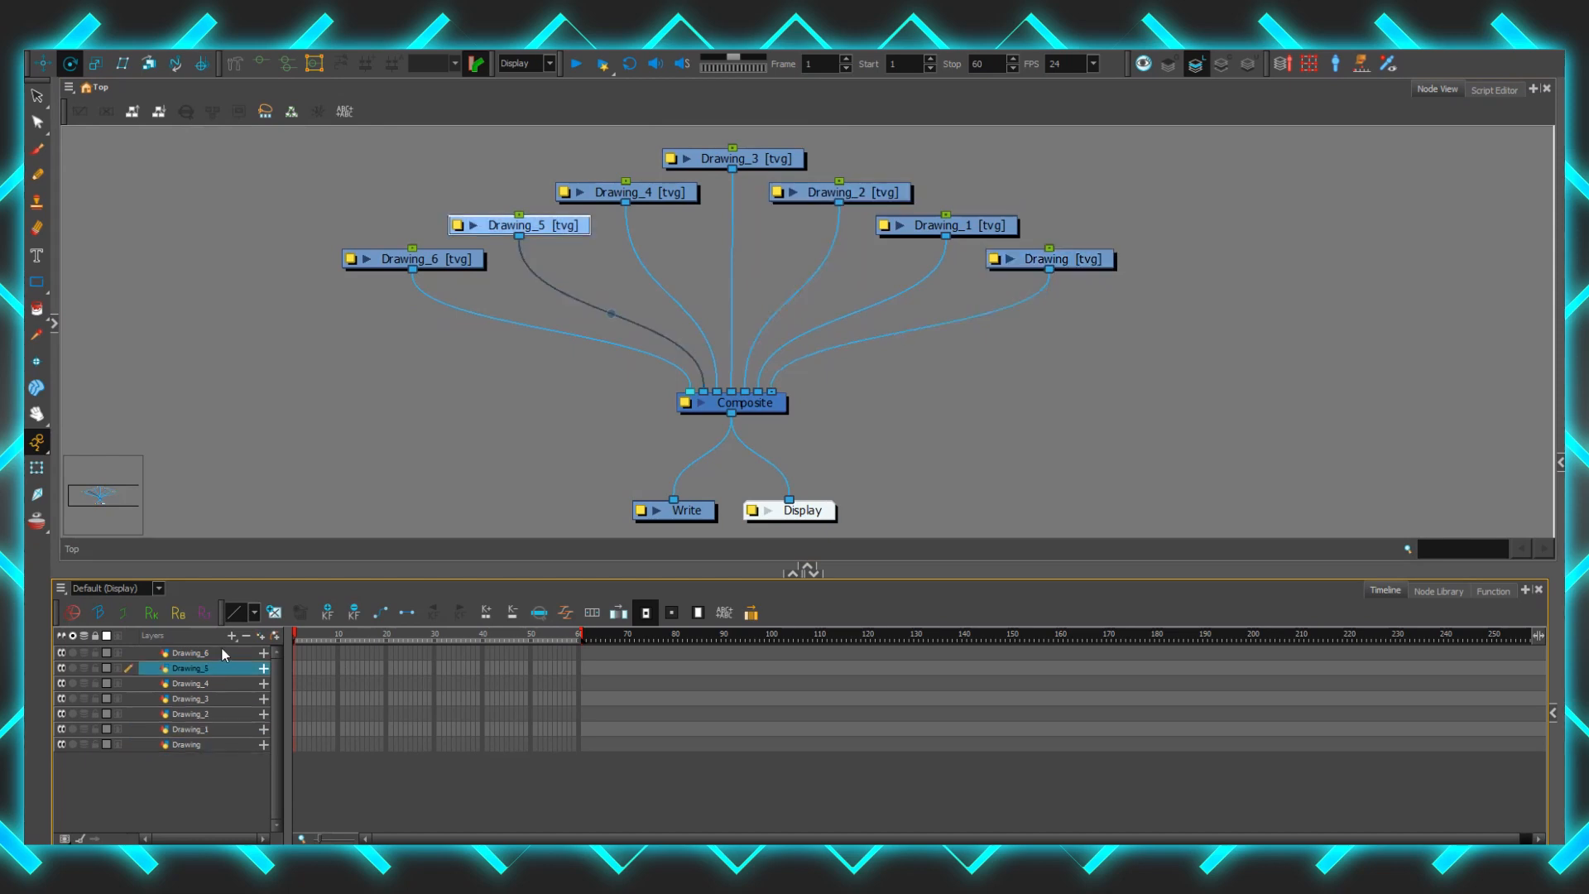
left_click(414, 258)
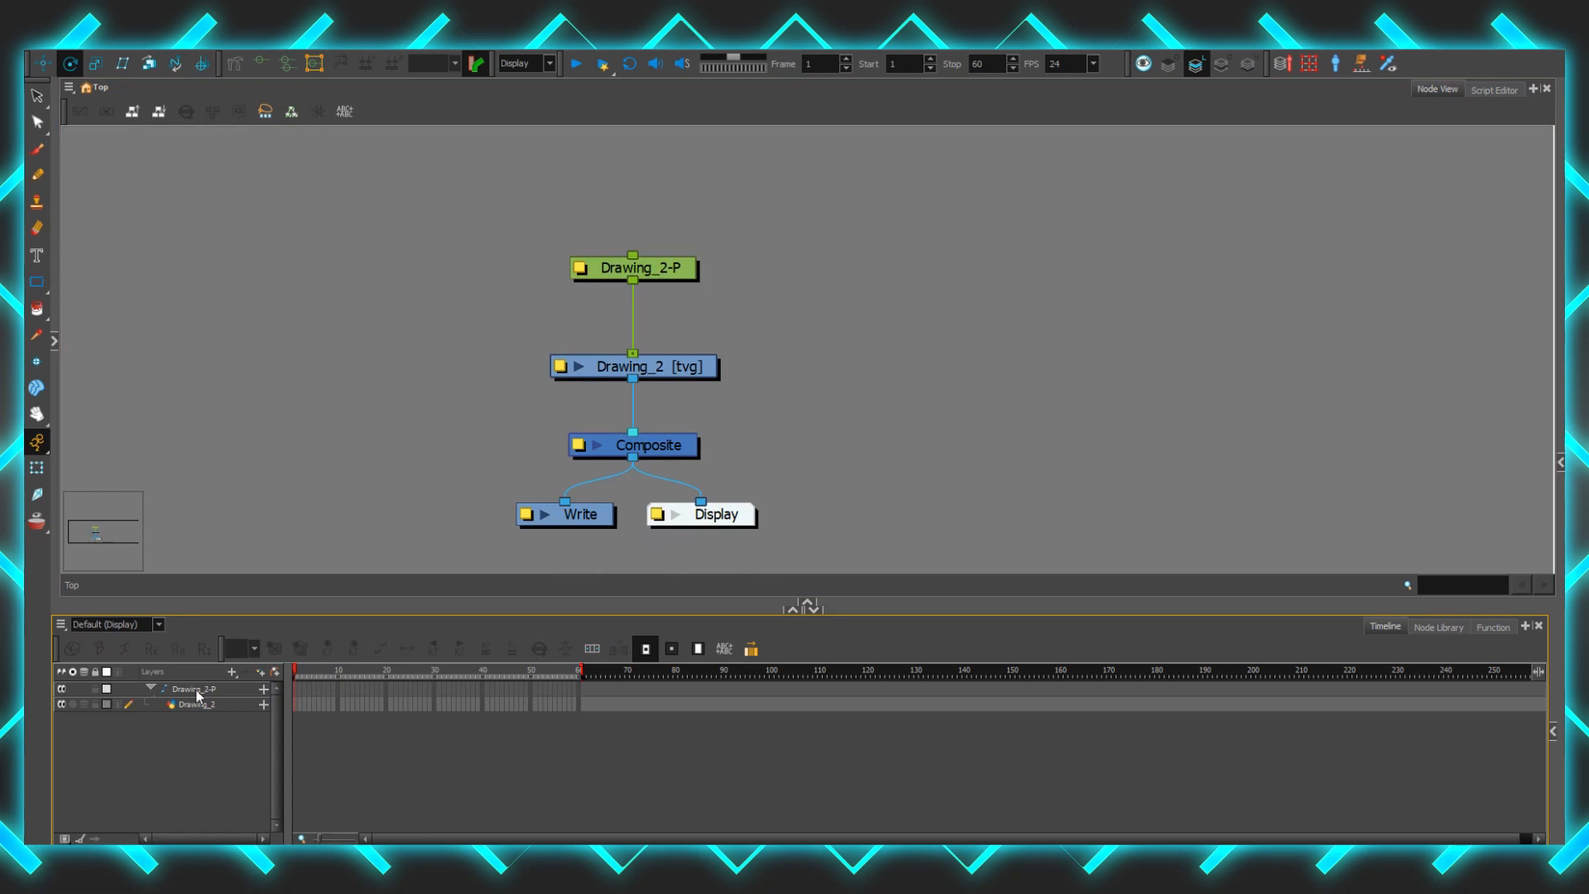
Select the Drawing_2-P, Drawing_2-P-P-P and Drawing_2-P-P pegs to show the nested parenting chain
left_click(192, 688)
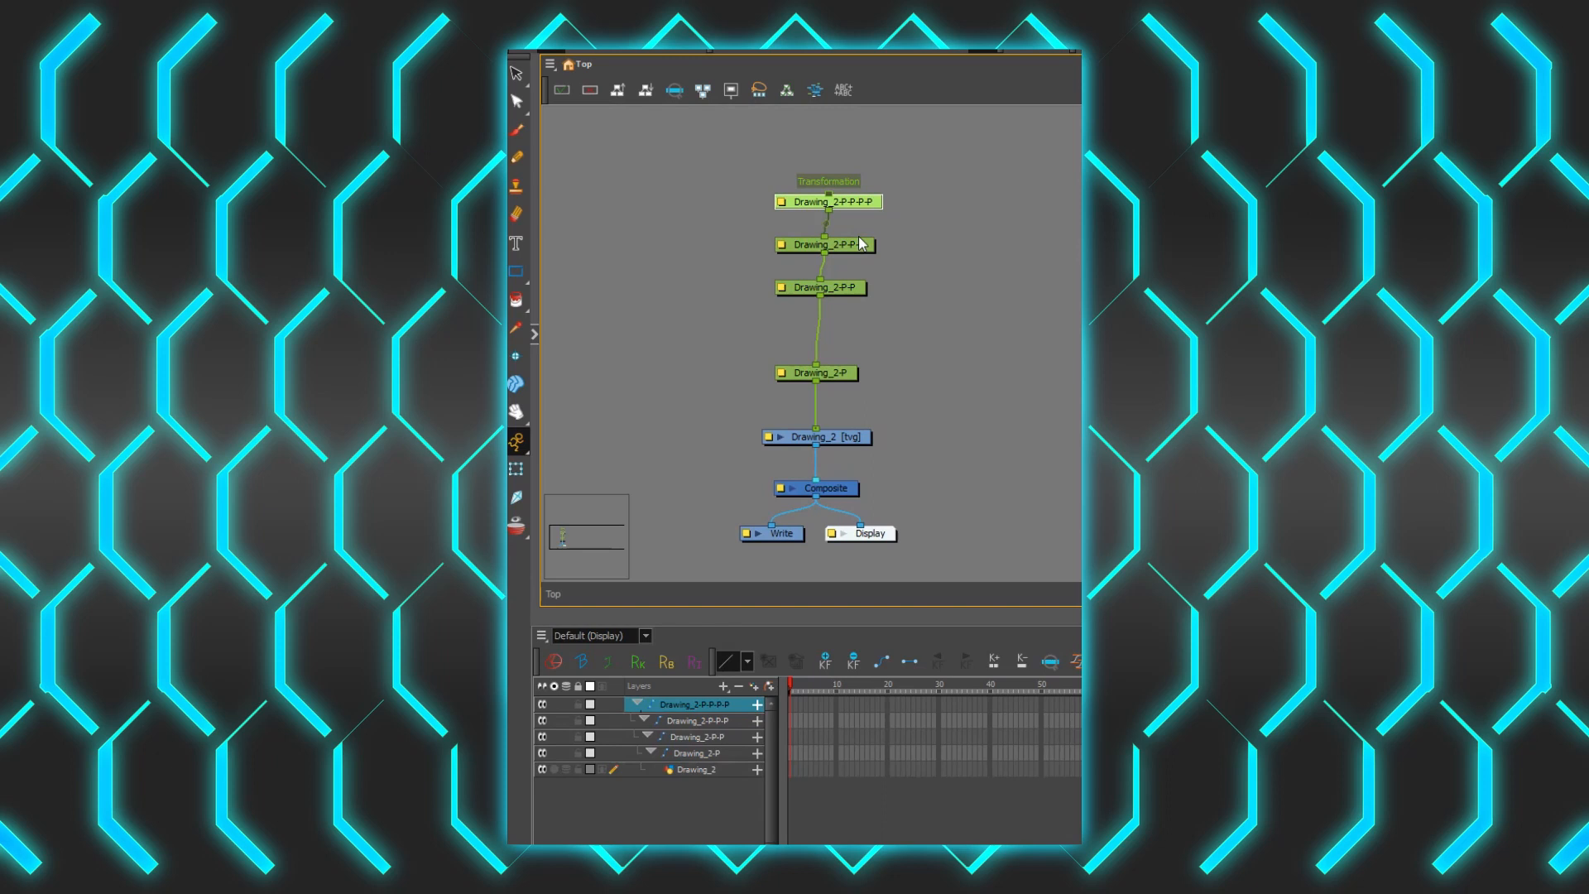
left_click(698, 735)
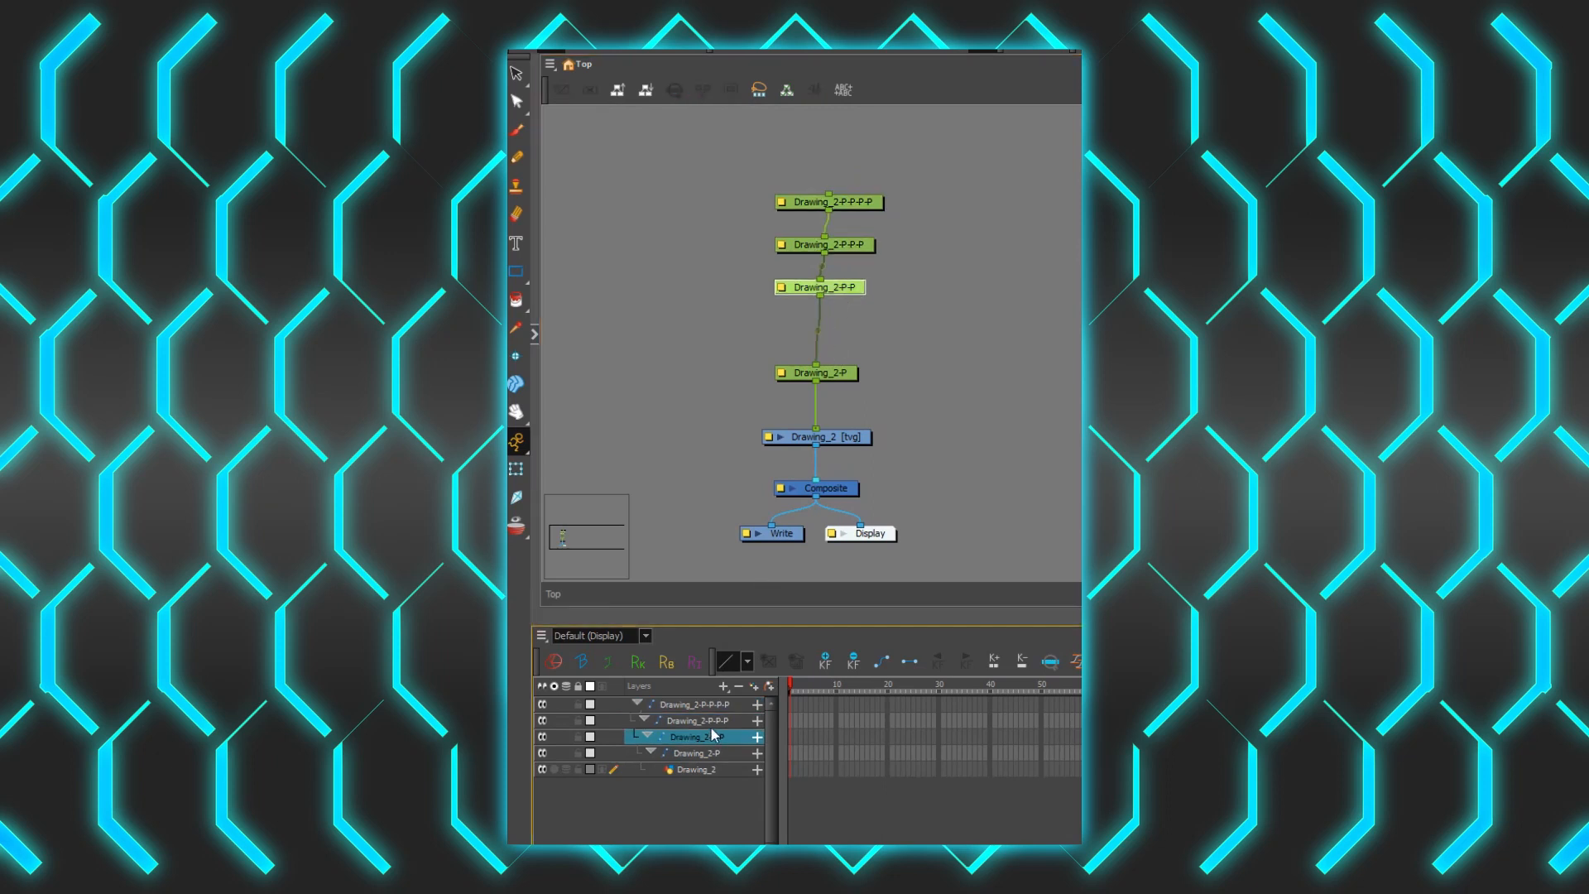
left_click(688, 705)
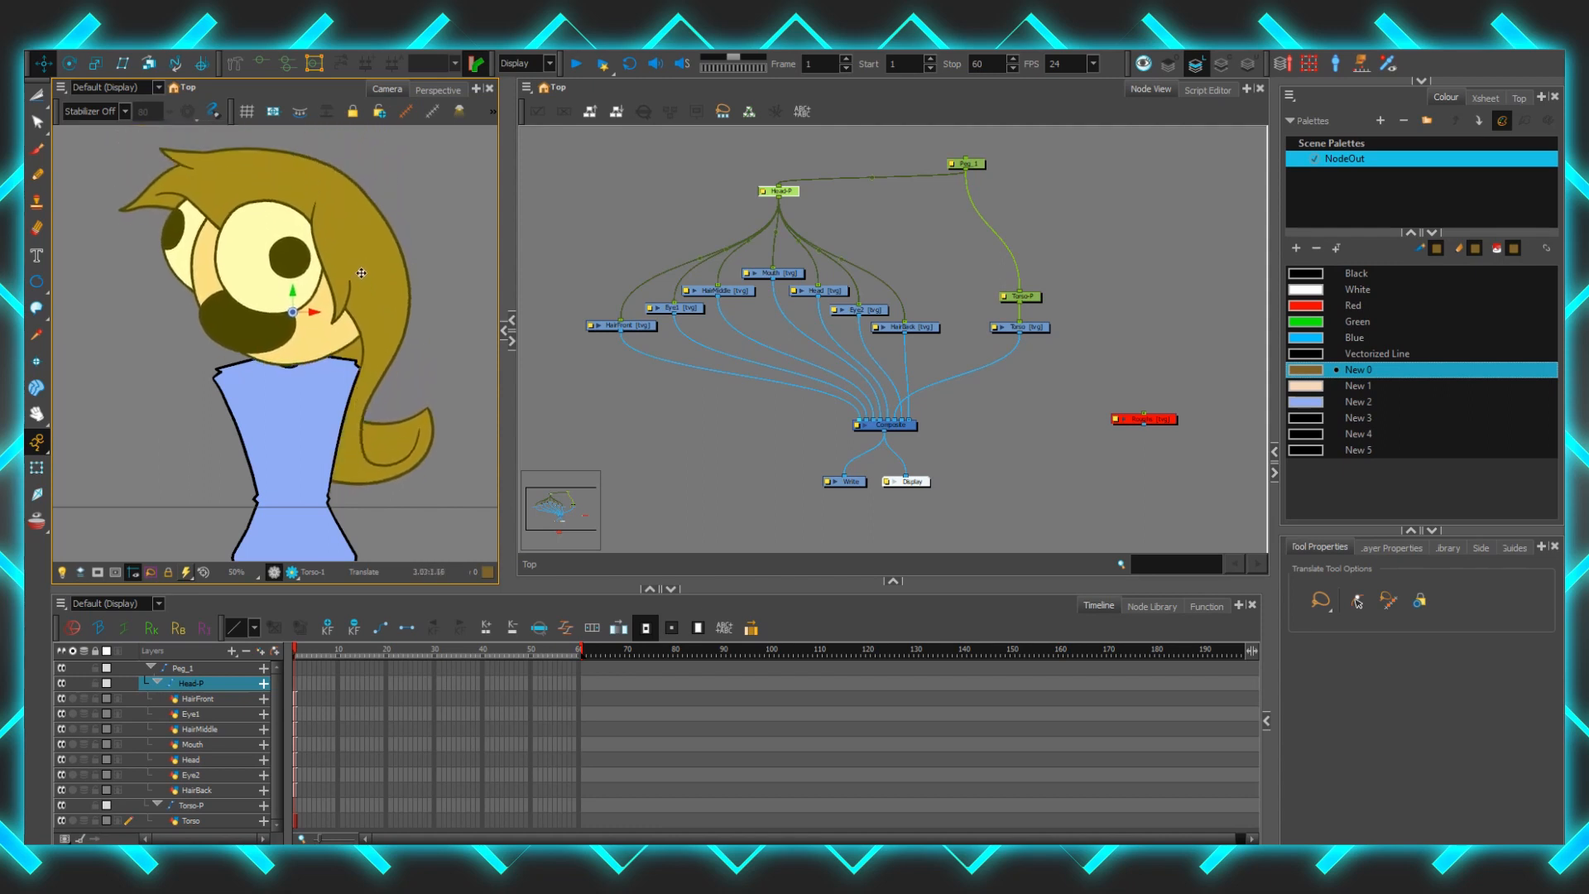
Grab the Head-P peg with the Transform tool so the whole head moves together
left_click(67, 63)
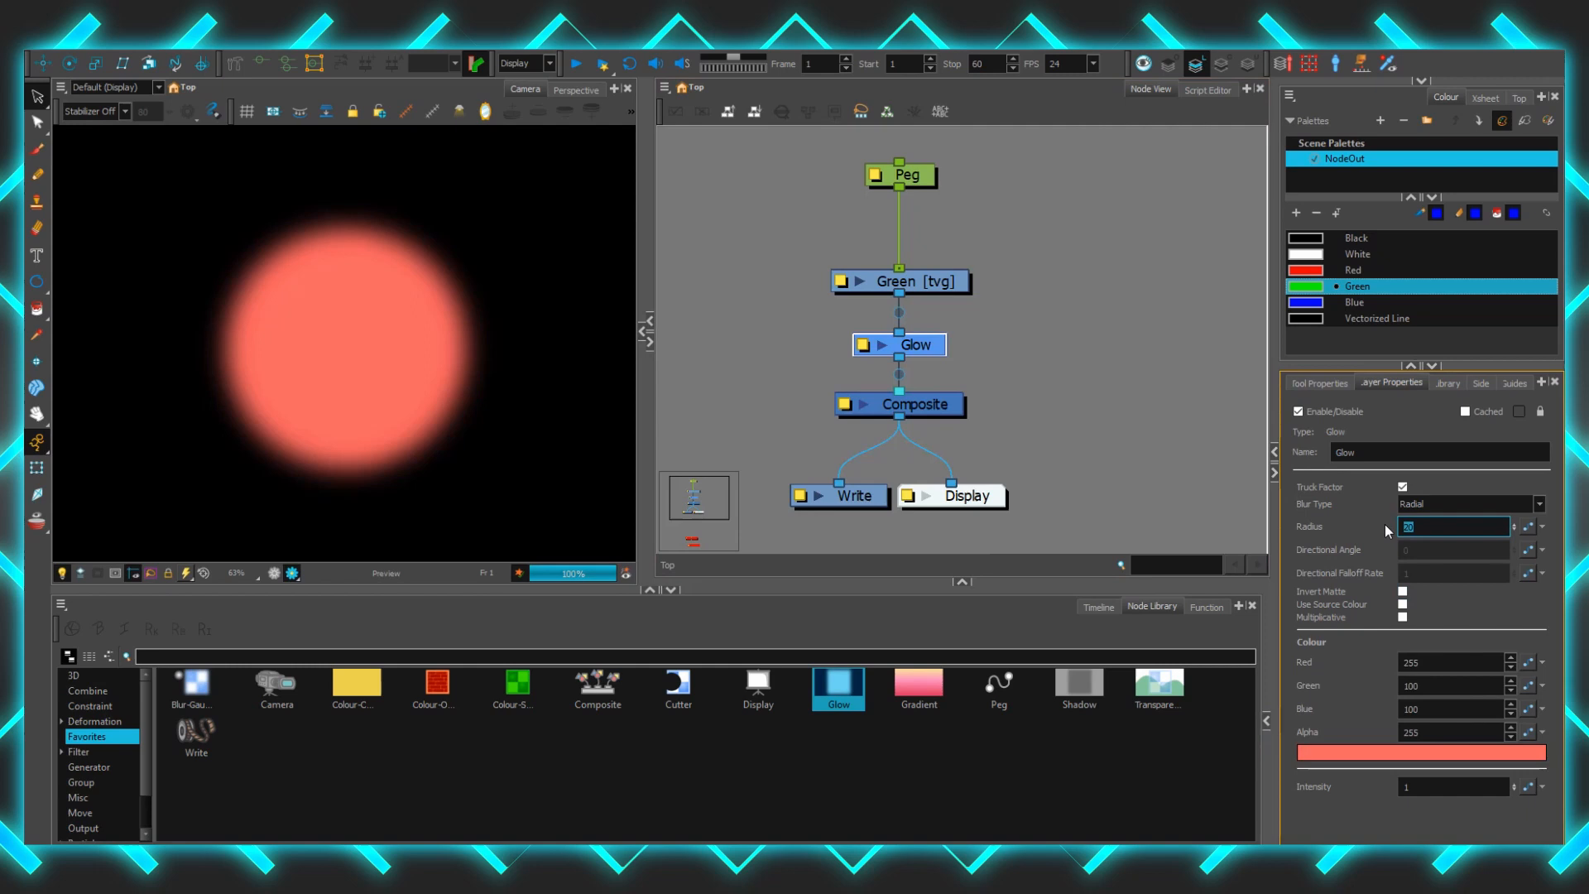
Set the Glow radius to 50 and wire Green straight into the Composite beside the Glow
type("50")
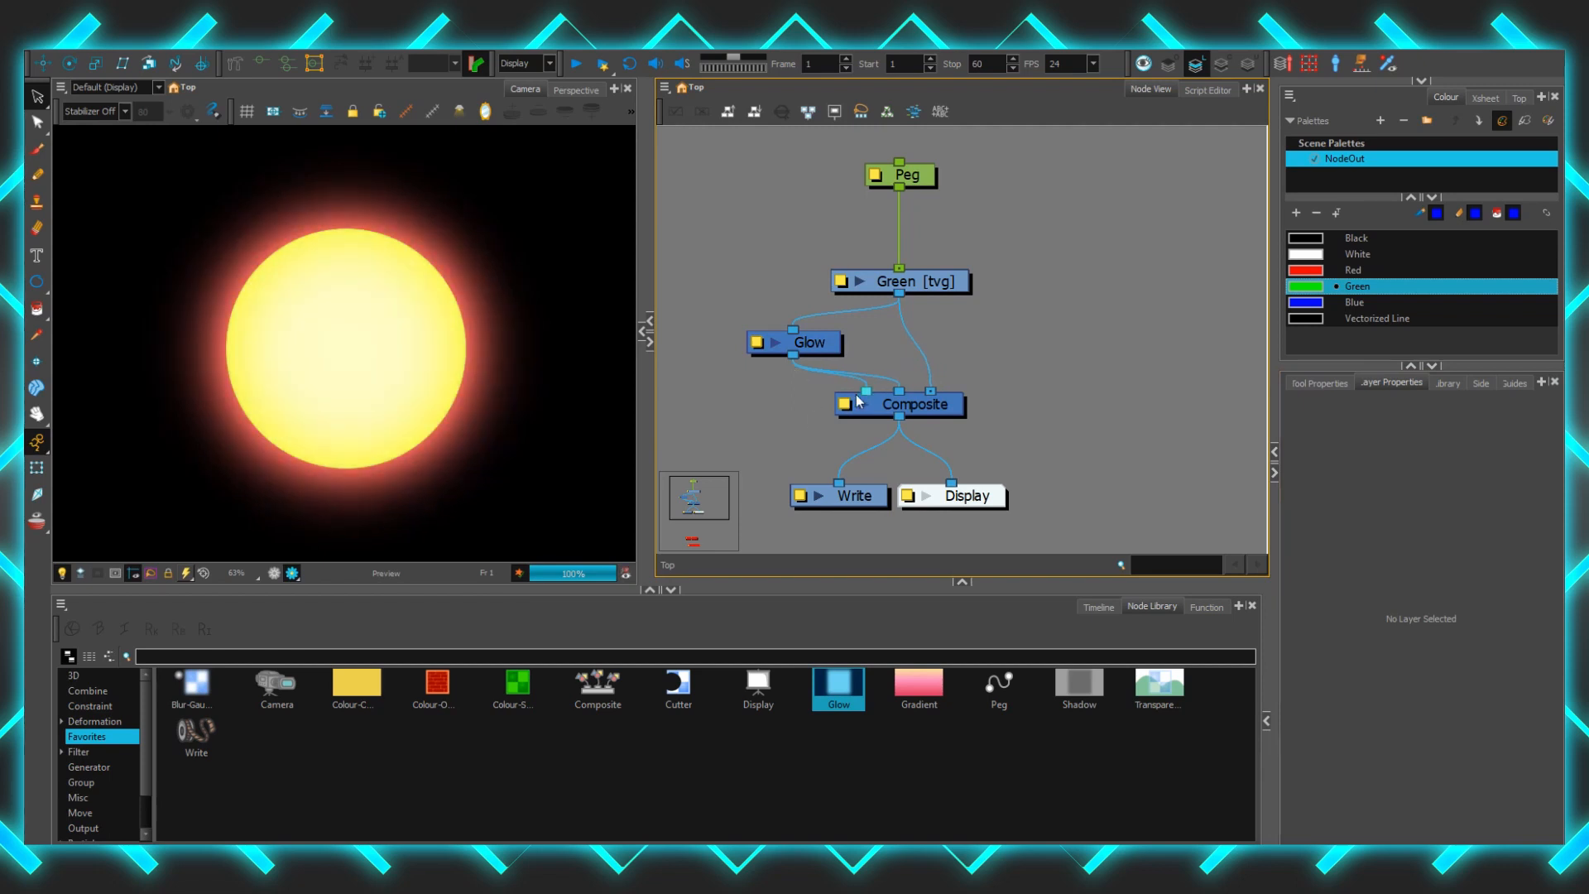
left_click(792, 341)
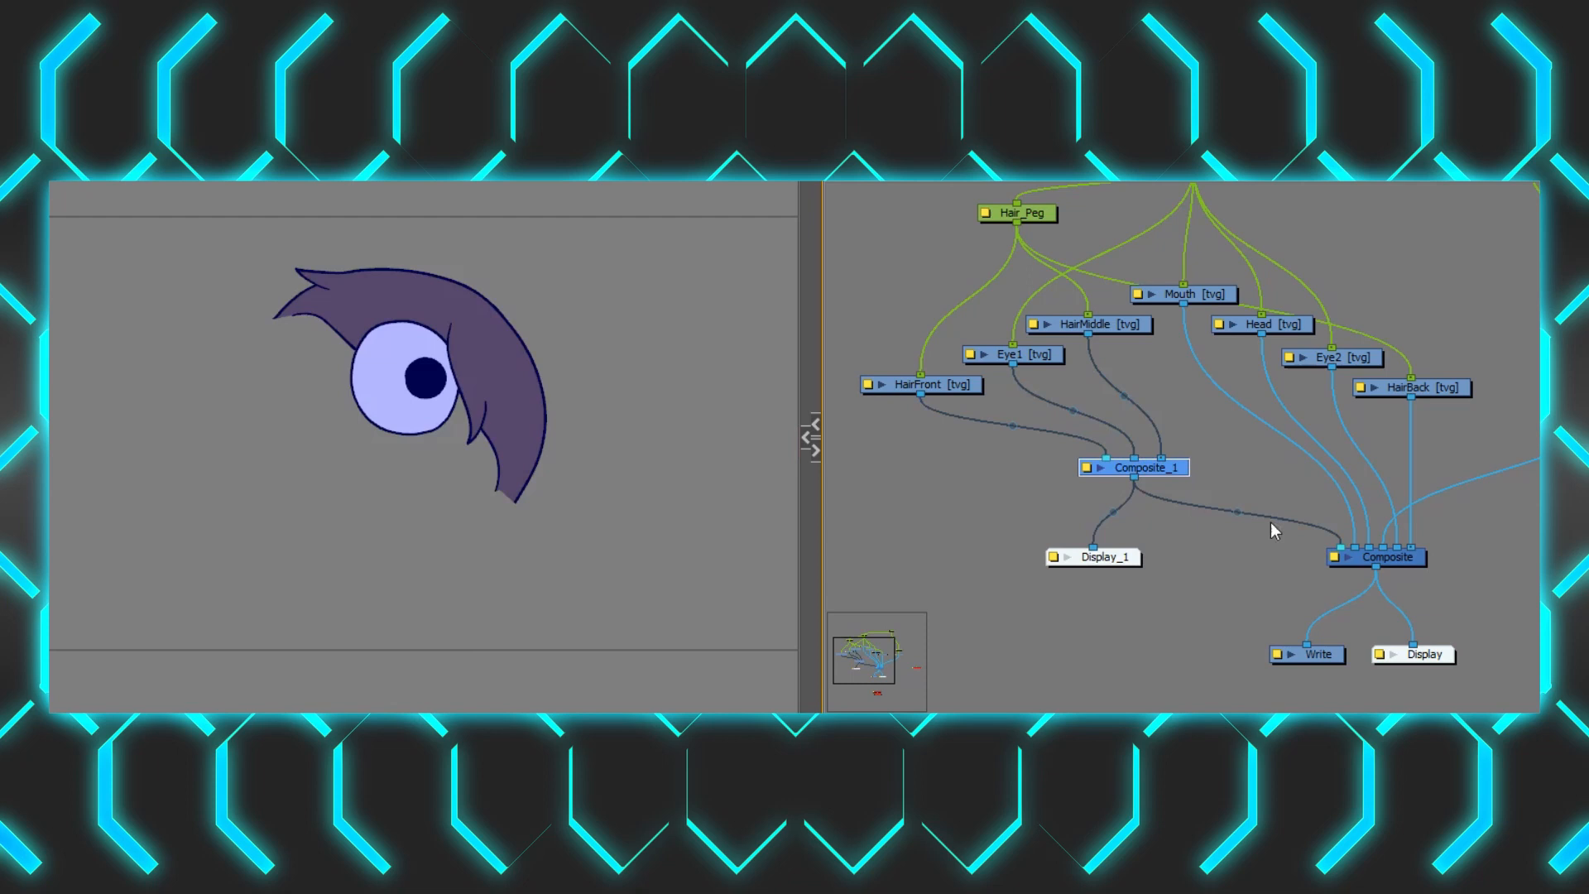
mouse_move(1151, 616)
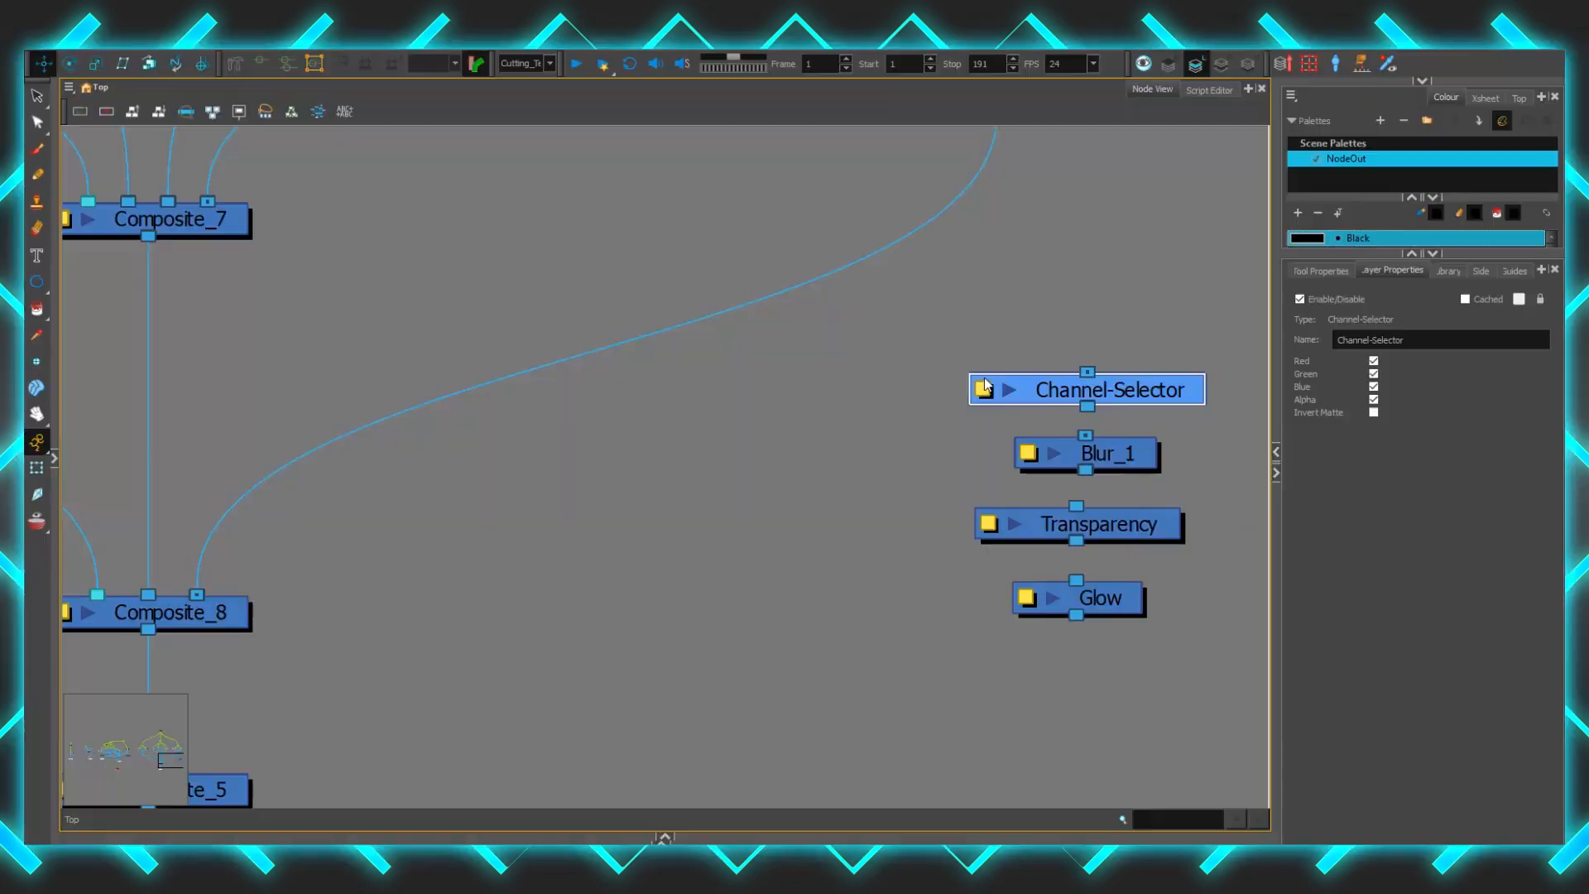
Inspect the Channel-Selector settings, then set Composite_1's Mode to Pass Through
double_click(1086, 453)
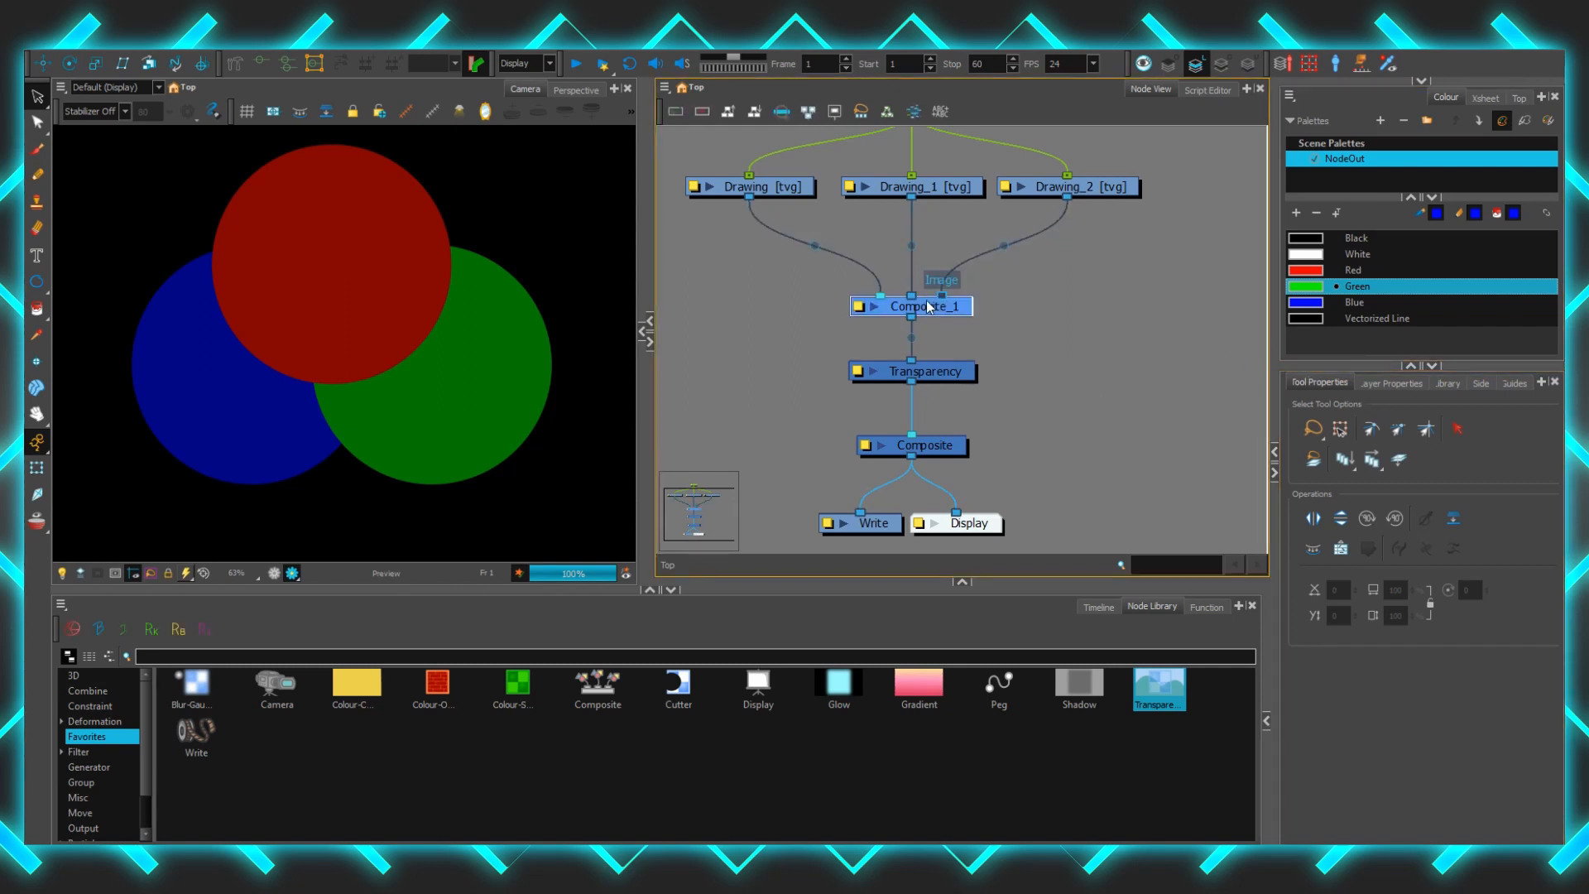
left_click(1392, 383)
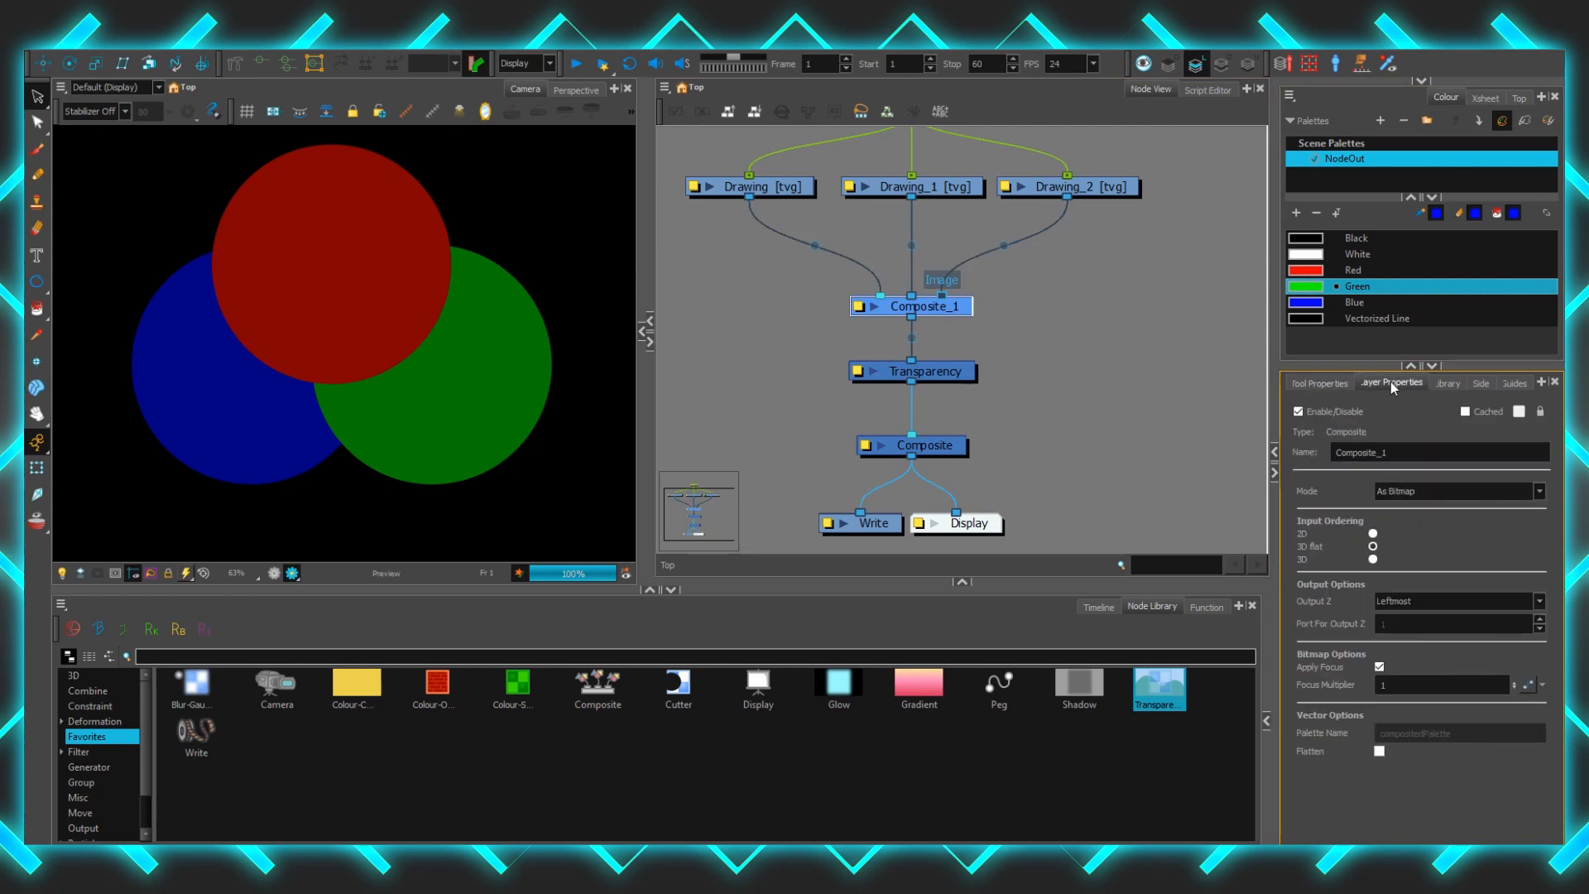
left_click(1457, 490)
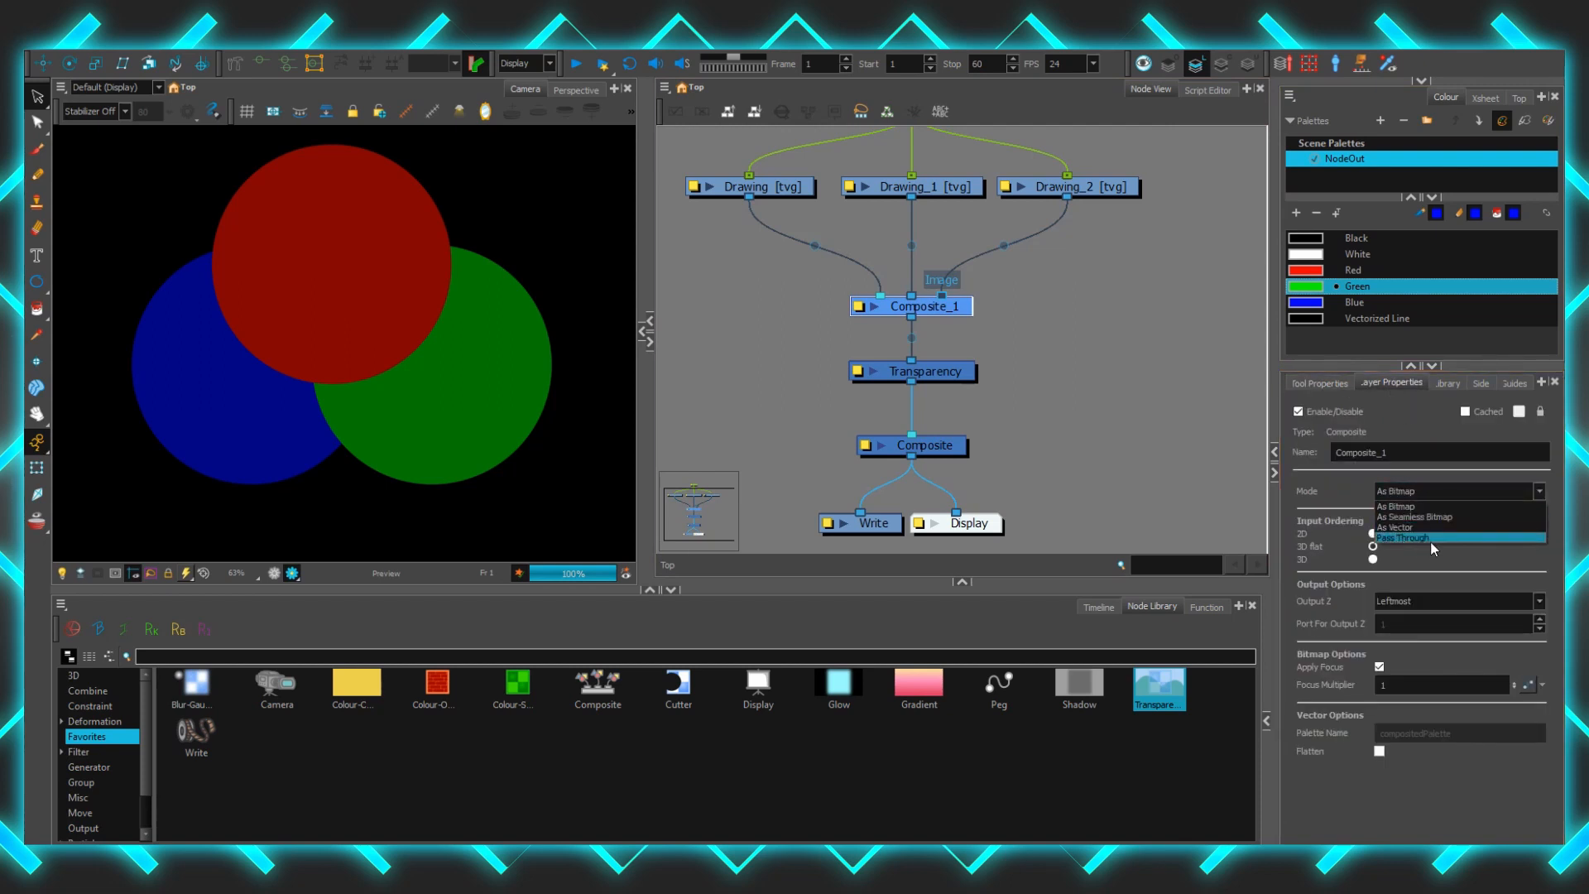
left_click(1402, 537)
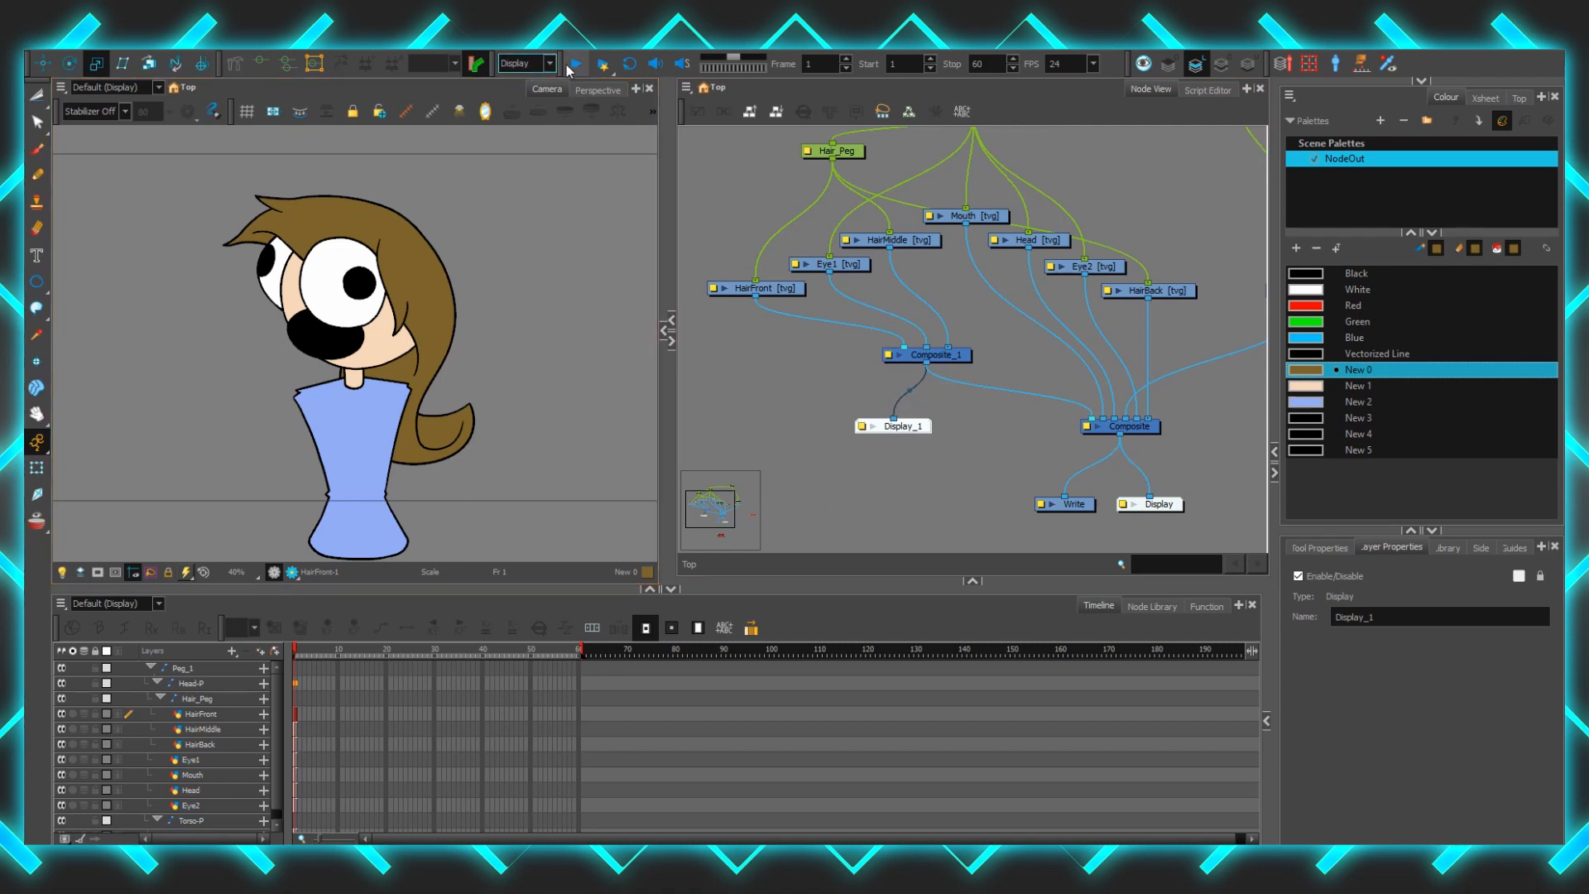
Switch the main view to Display_1 and connect the Roughs drawing into it
left_click(575, 64)
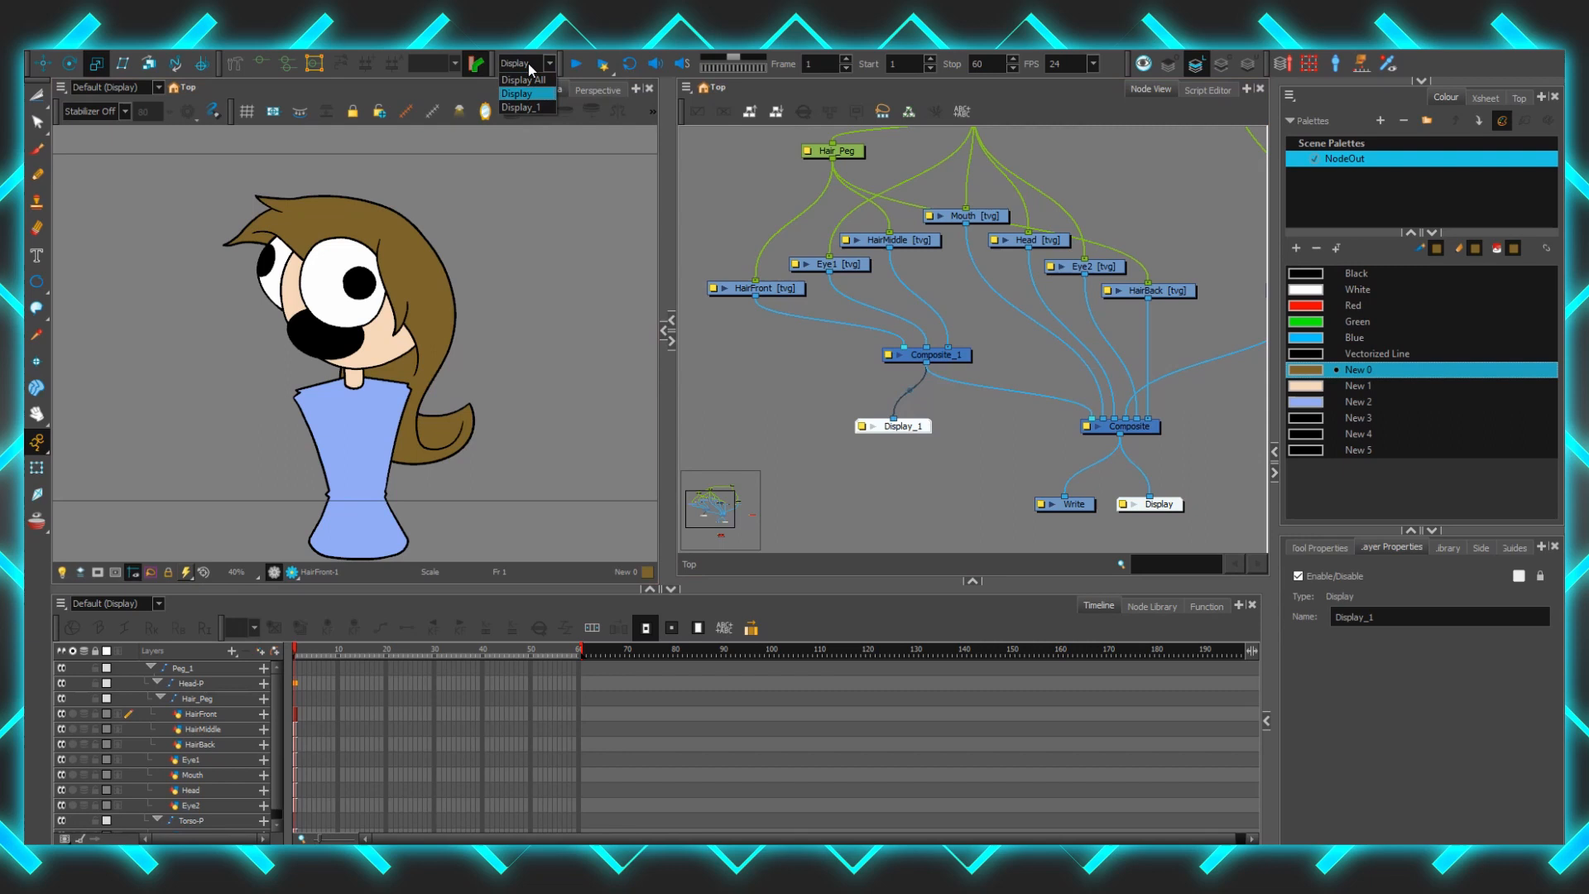
left_click(517, 107)
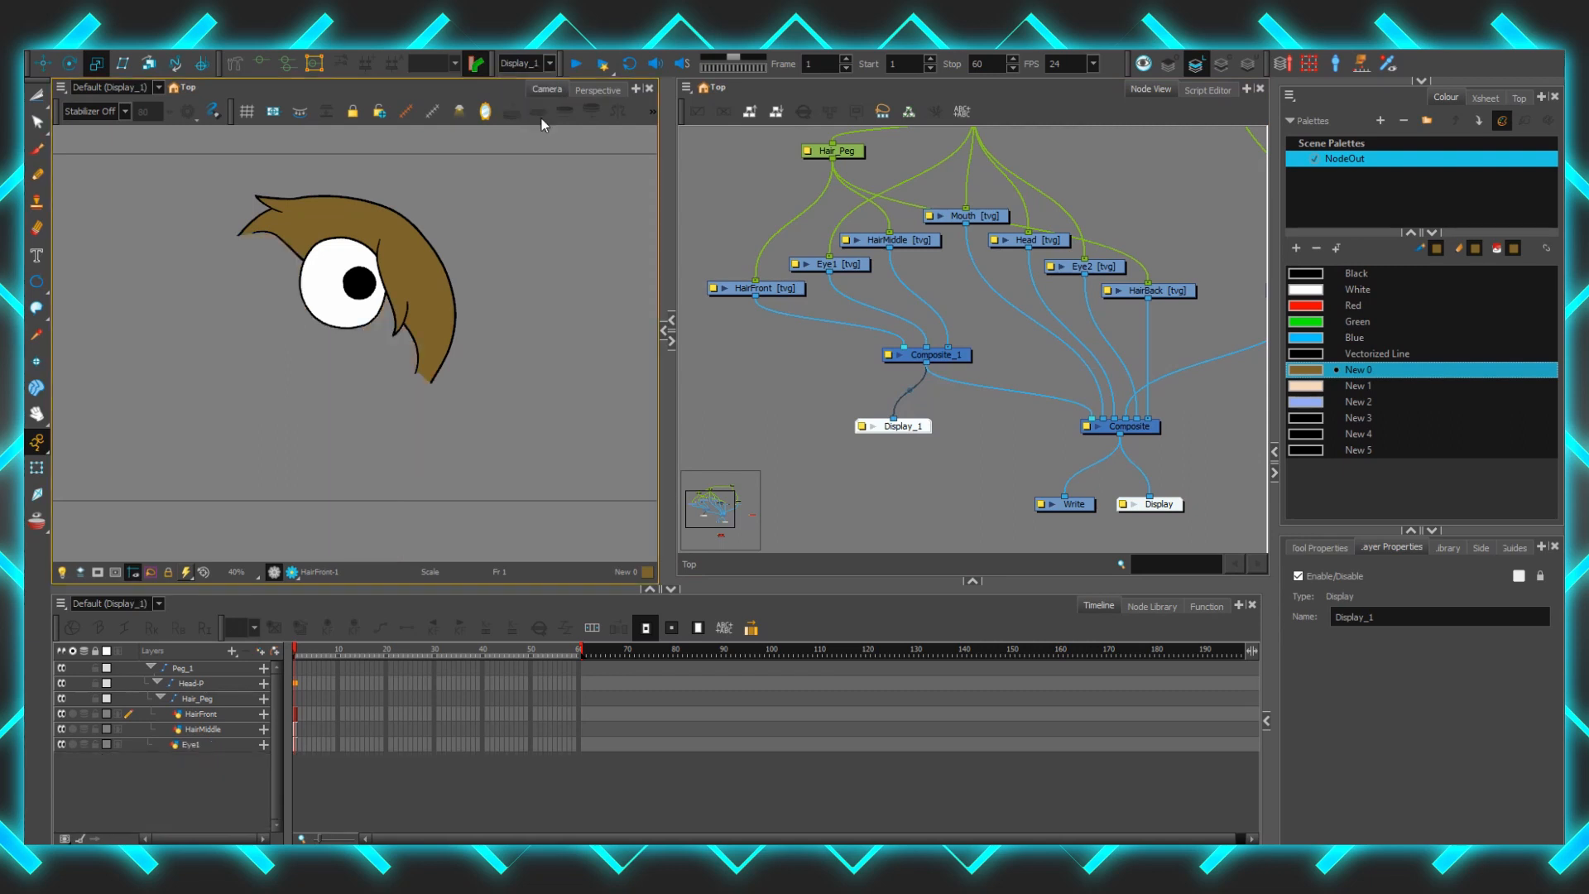
left_click(929, 355)
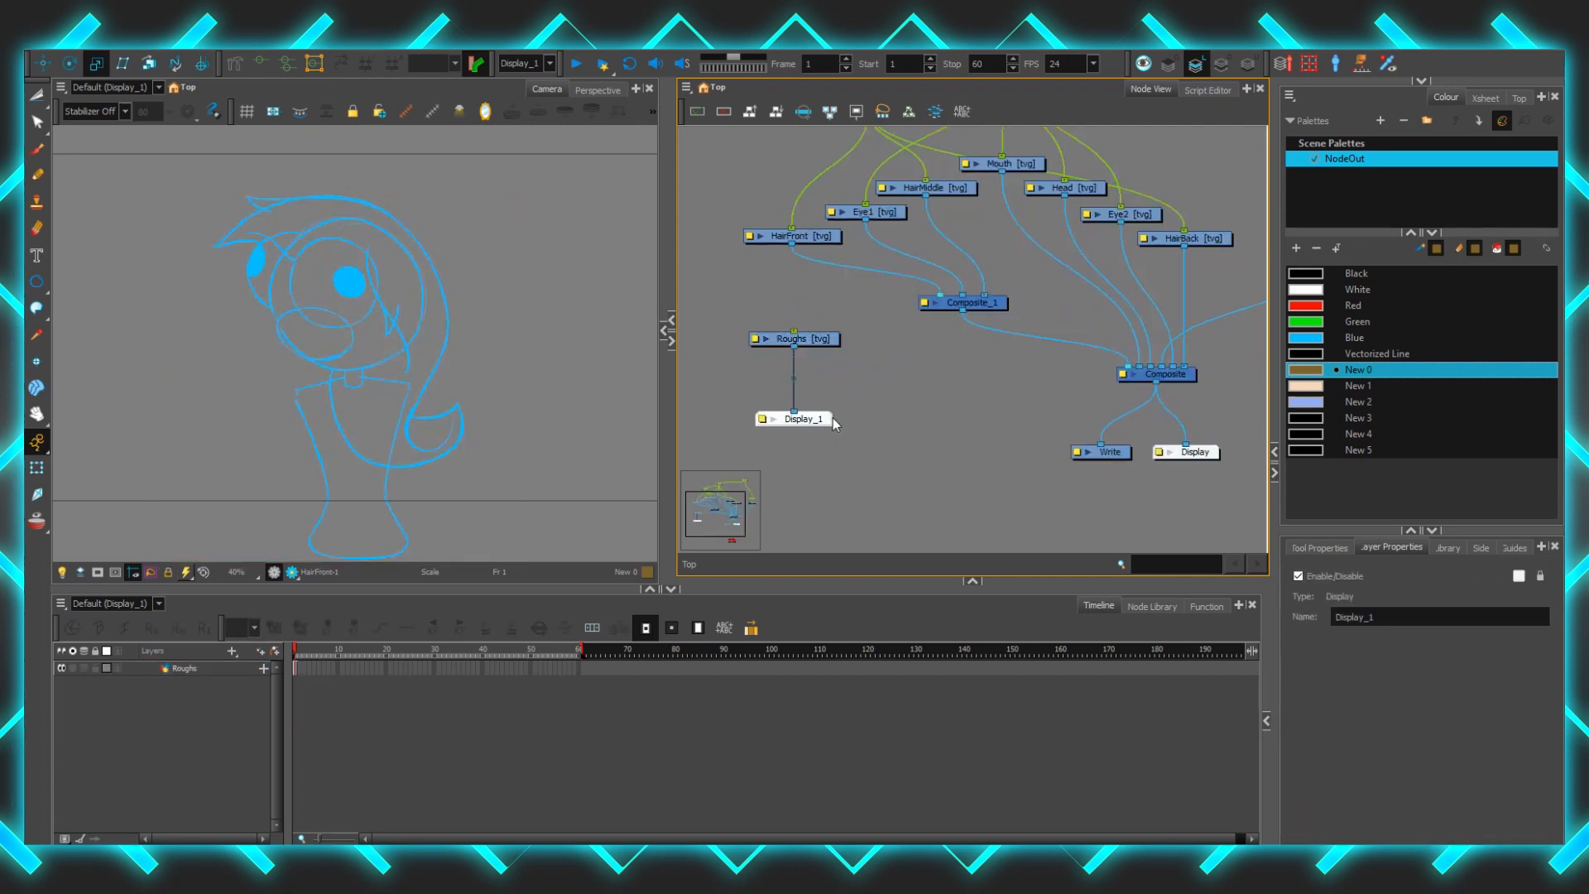
Set the second Camera view to Display_1 so it shows only the blue Roughs sketch
left_click(1387, 87)
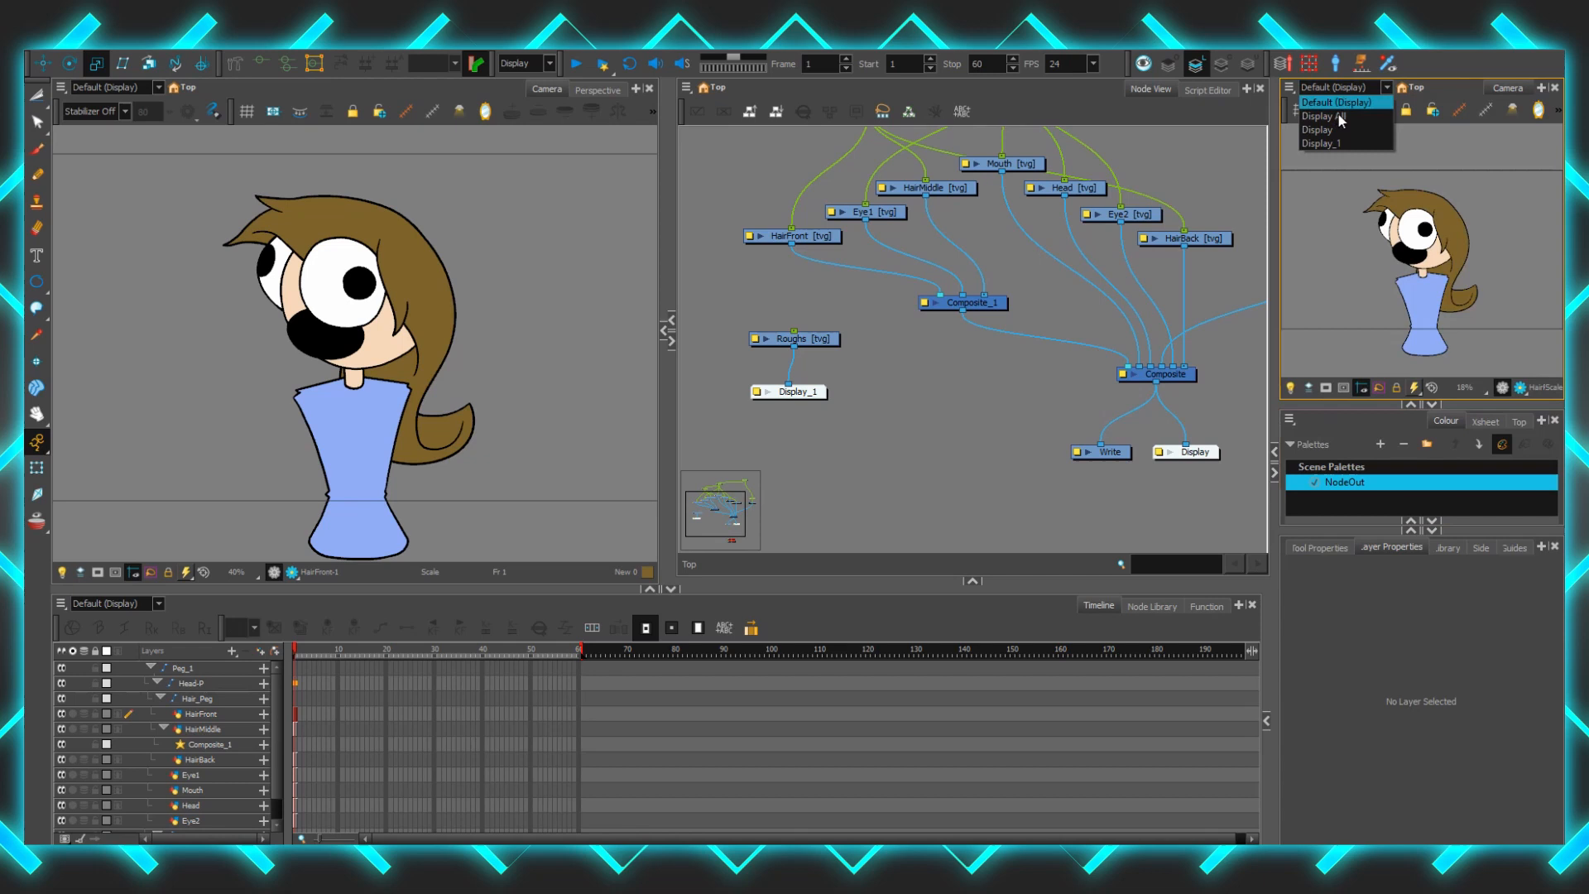
left_click(1319, 143)
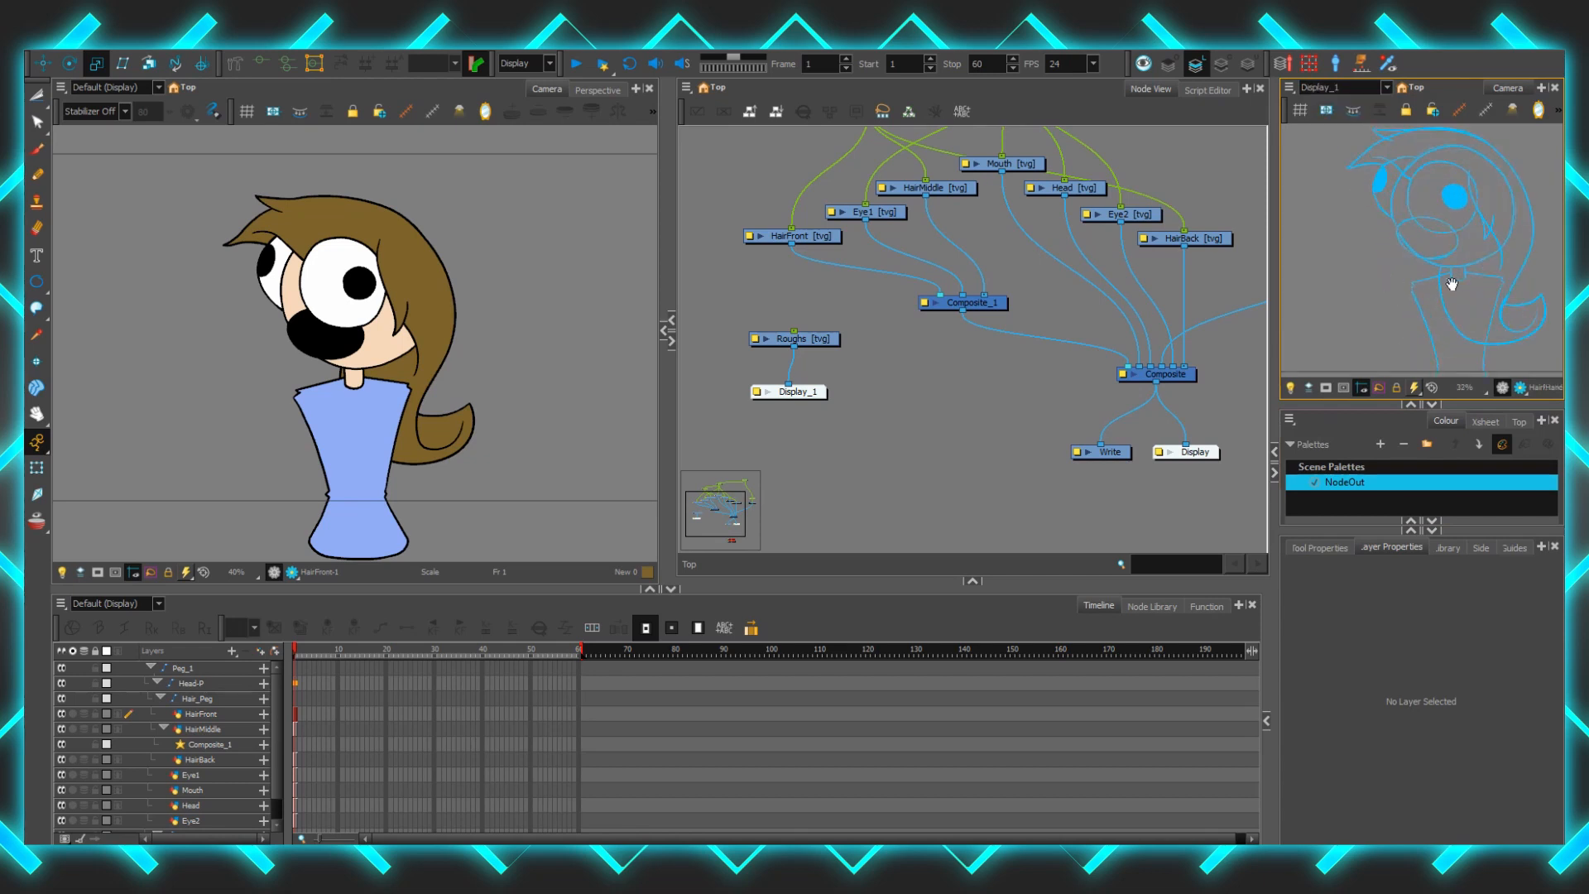